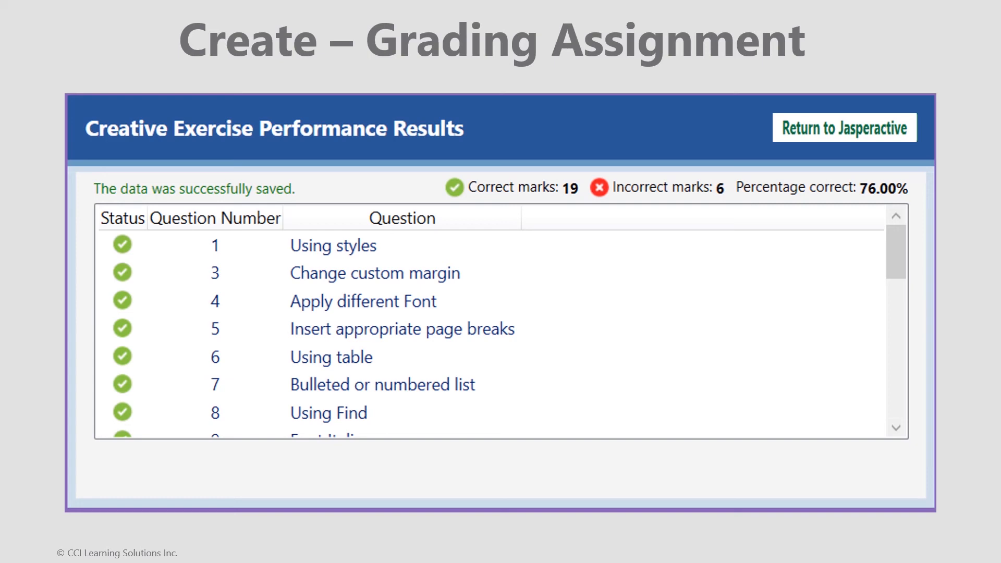
- Advance from the grading results slide to the Create – Review & Try Again summary table
click(842, 128)
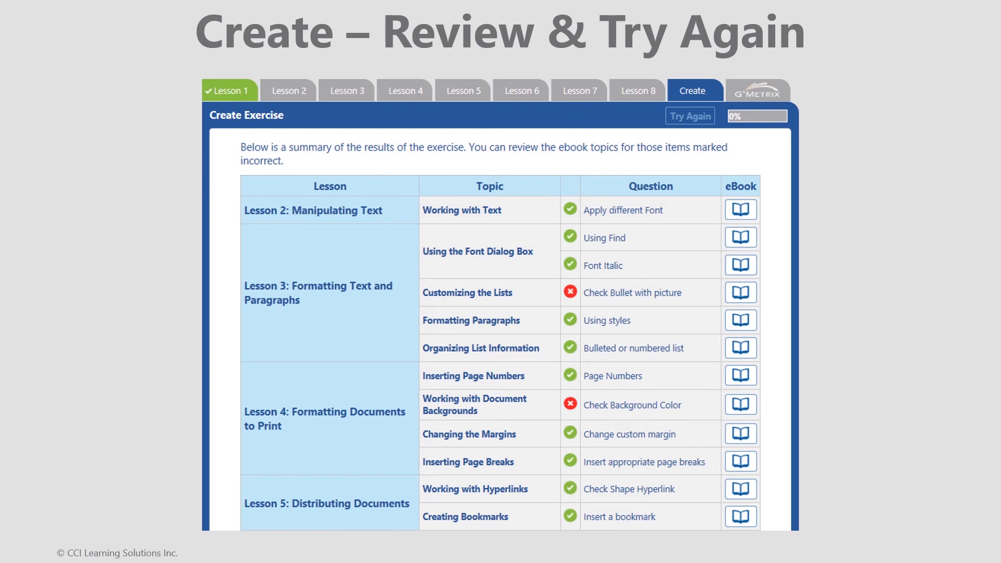